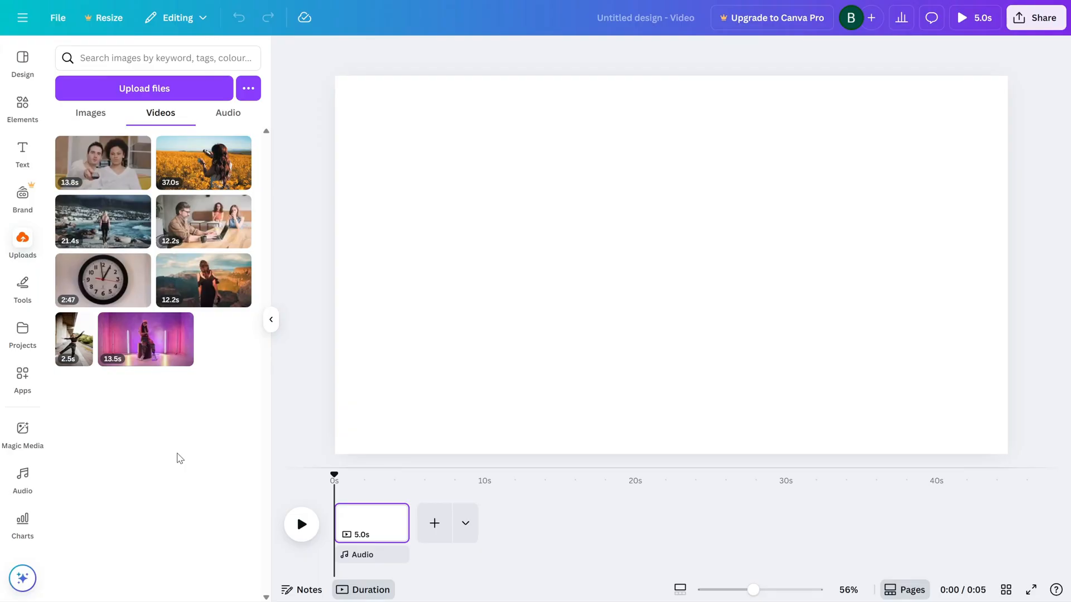
{"action": "mouse_move", "coordinate": [233, 463]}
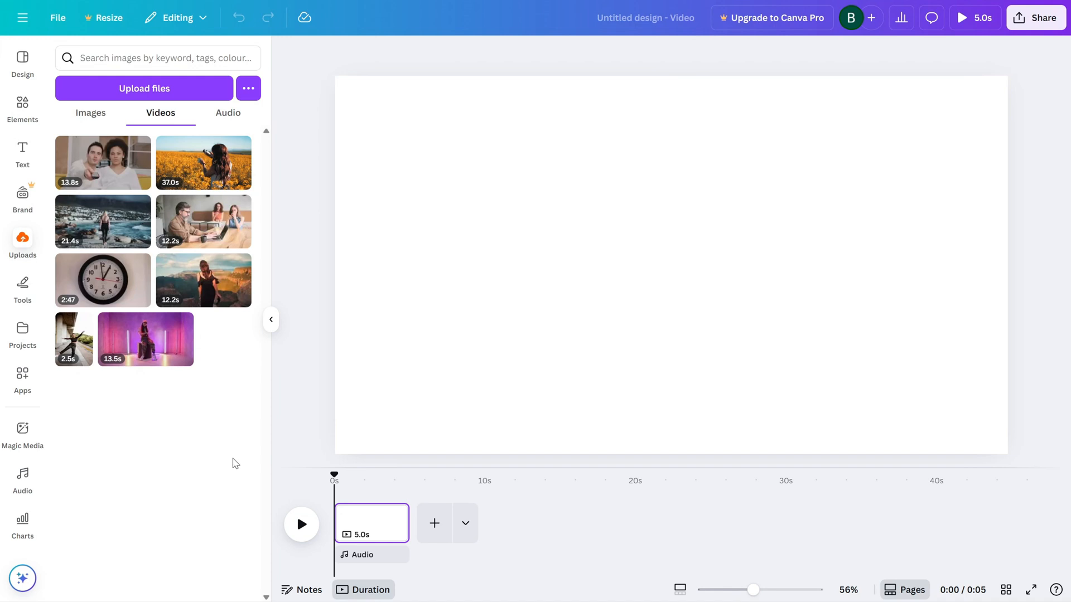
{"action": "mouse_move", "coordinate": [220, 458]}
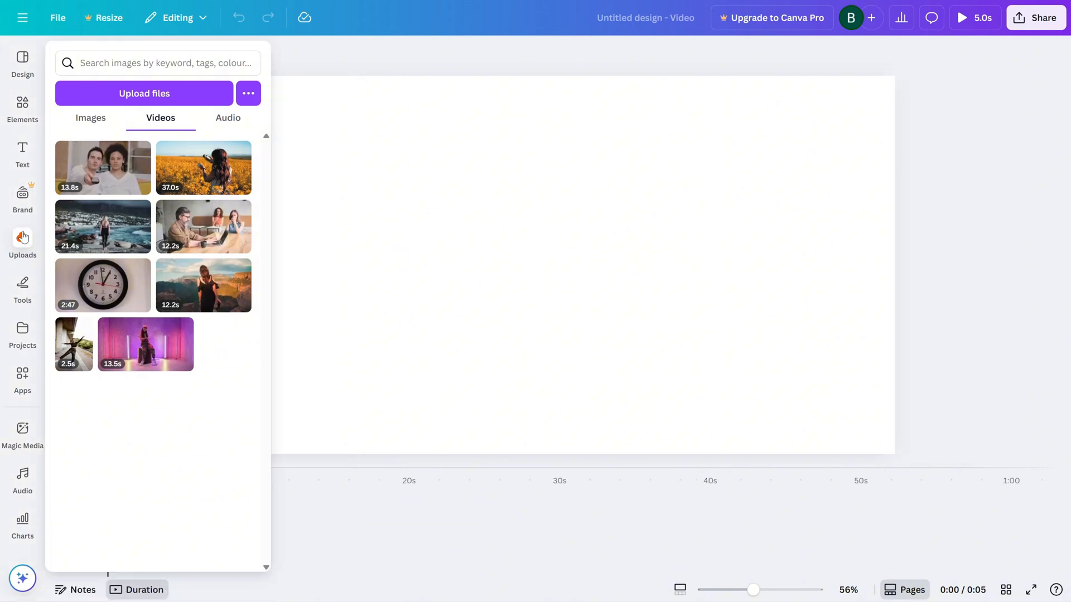
{"action": "mouse_move", "coordinate": [115, 168]}
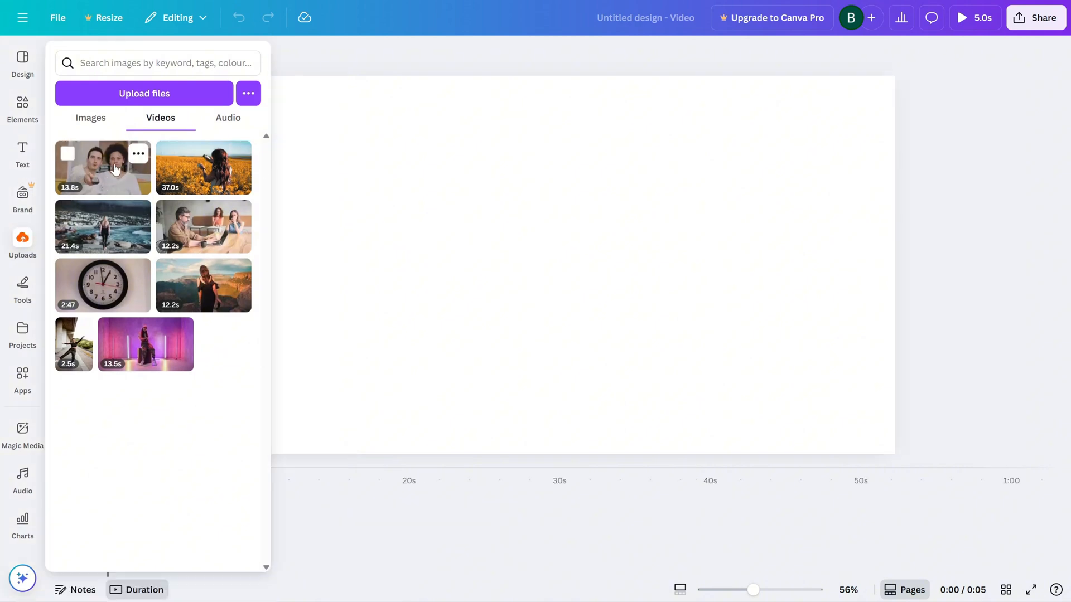
{"action": "mouse_move", "coordinate": [174, 180]}
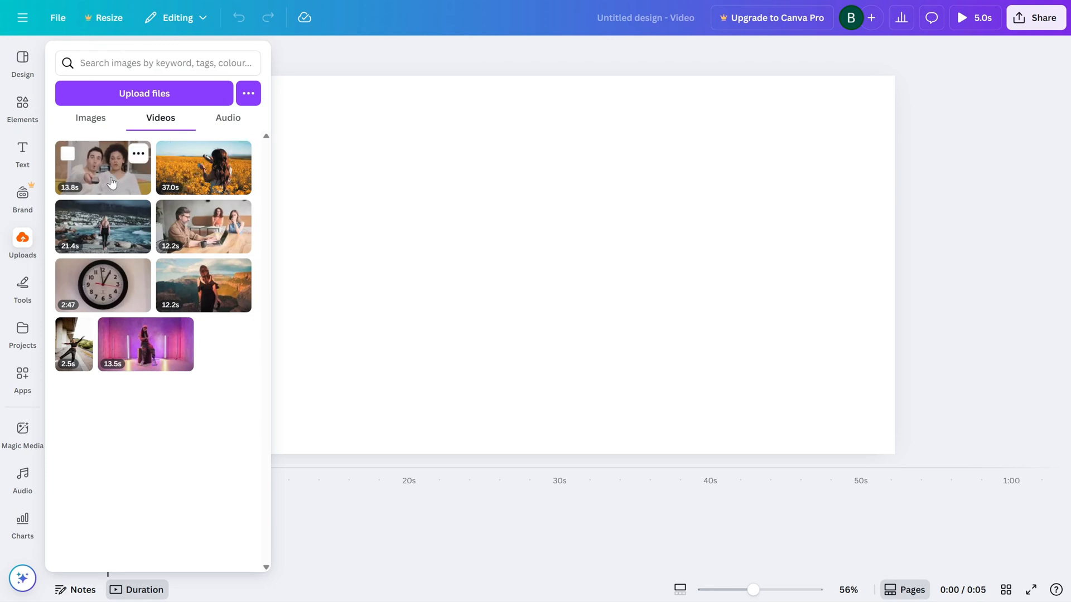
{"action": "mouse_move", "coordinate": [103, 174]}
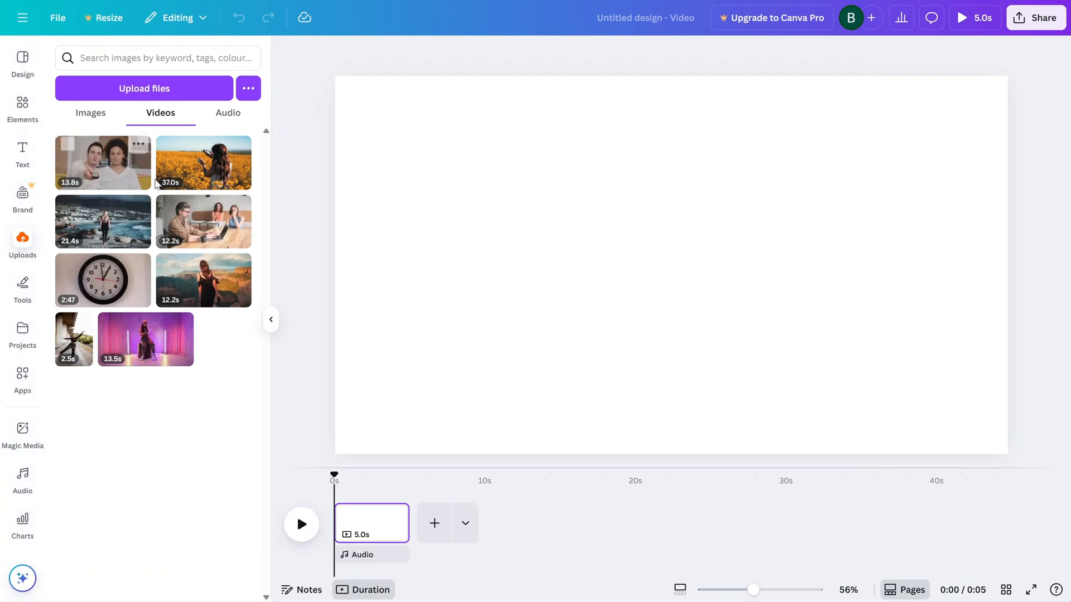
Add both uploaded videos and shrink the reaction clip into the canvas's top-left corner
{"action": "left_click", "coordinate": [203, 163]}
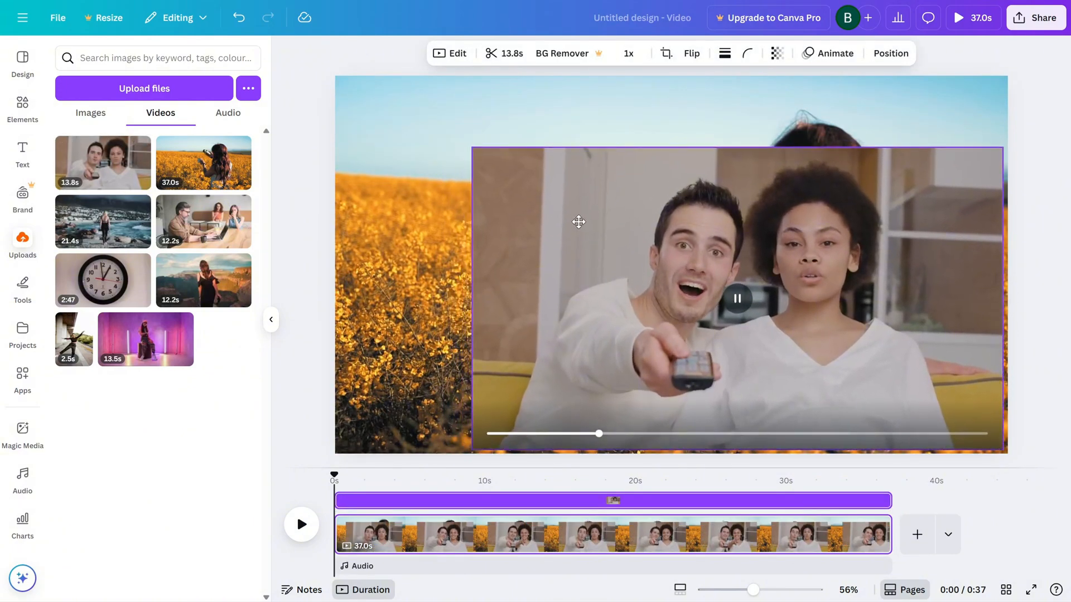
{"action": "left_click_drag", "start_coordinate": [473, 147], "coordinate": [565, 202]}
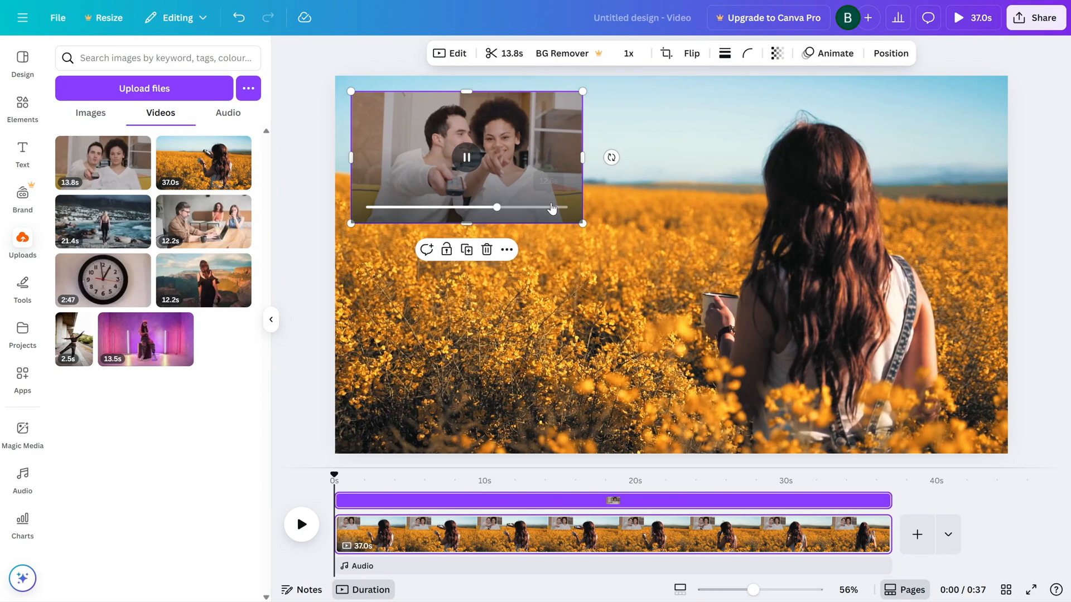
{"action": "left_click_drag", "start_coordinate": [582, 223], "coordinate": [594, 234]}
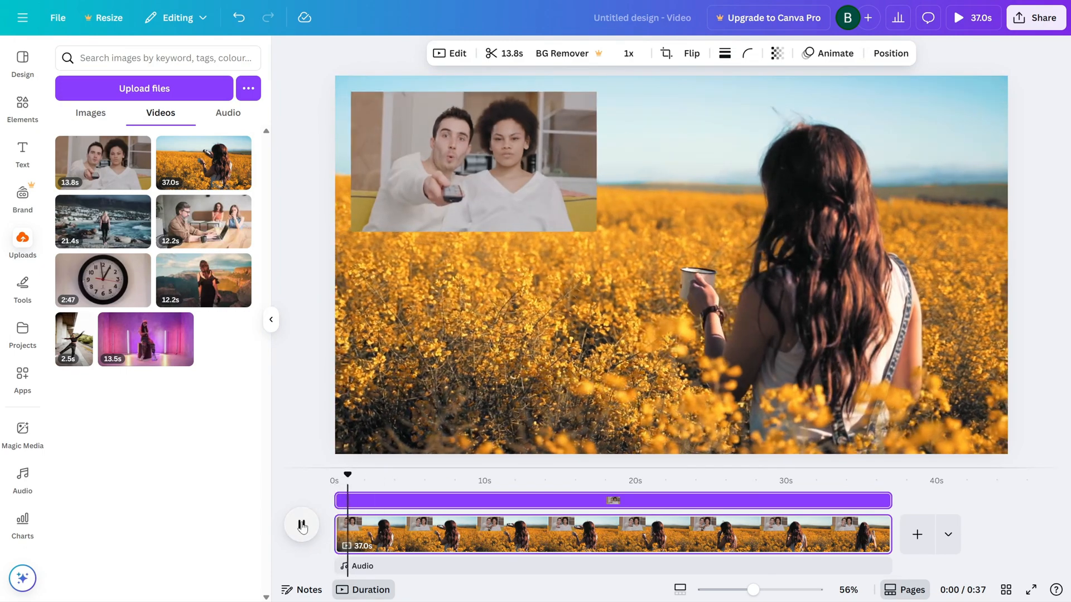
{"action": "left_click", "coordinate": [302, 525]}
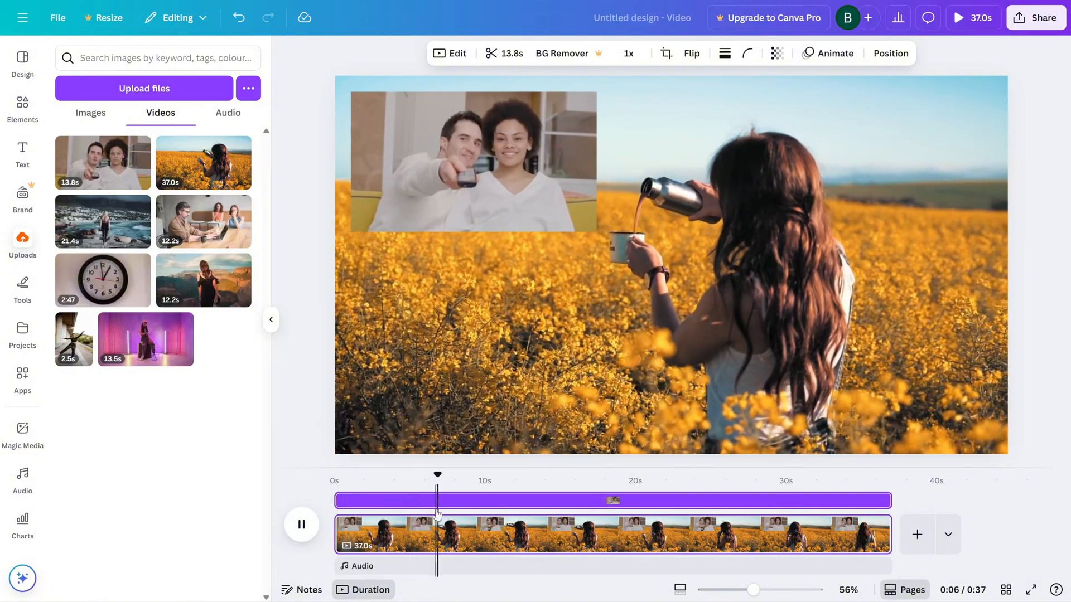
{"action": "left_click", "coordinate": [470, 162]}
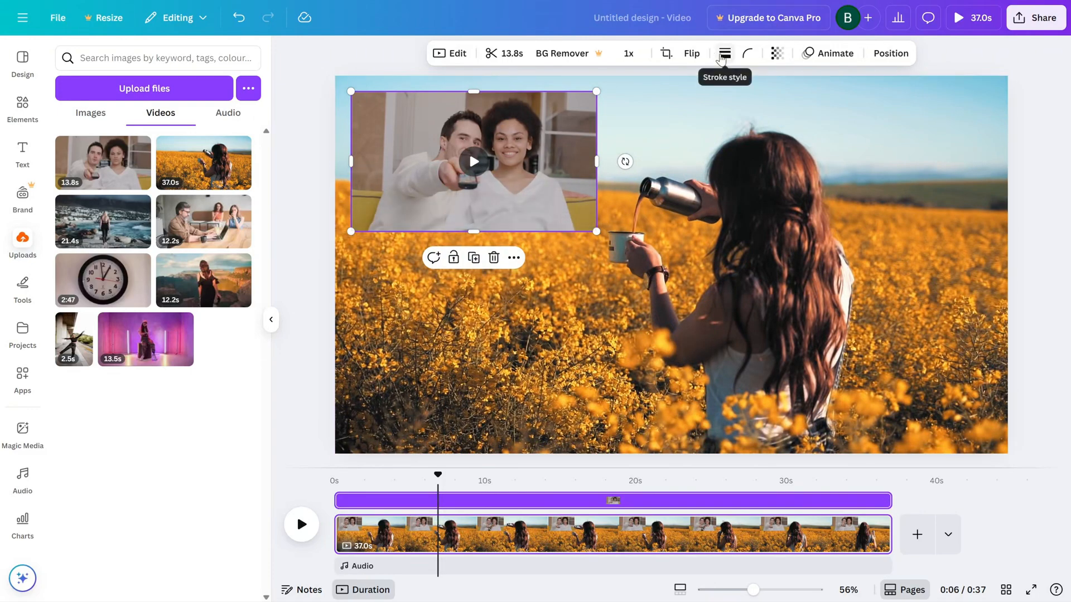
Add a thicker stroke border to the reaction clip, first coloured light turquoise
{"action": "left_click", "coordinate": [724, 54]}
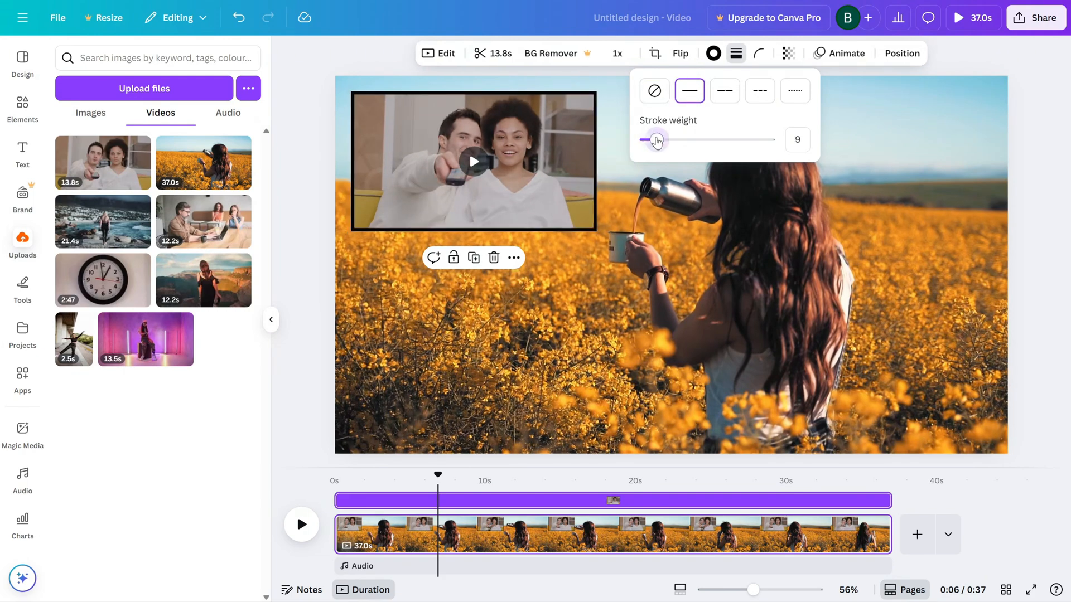
{"action": "left_click_drag", "start_coordinate": [655, 141], "coordinate": [668, 141]}
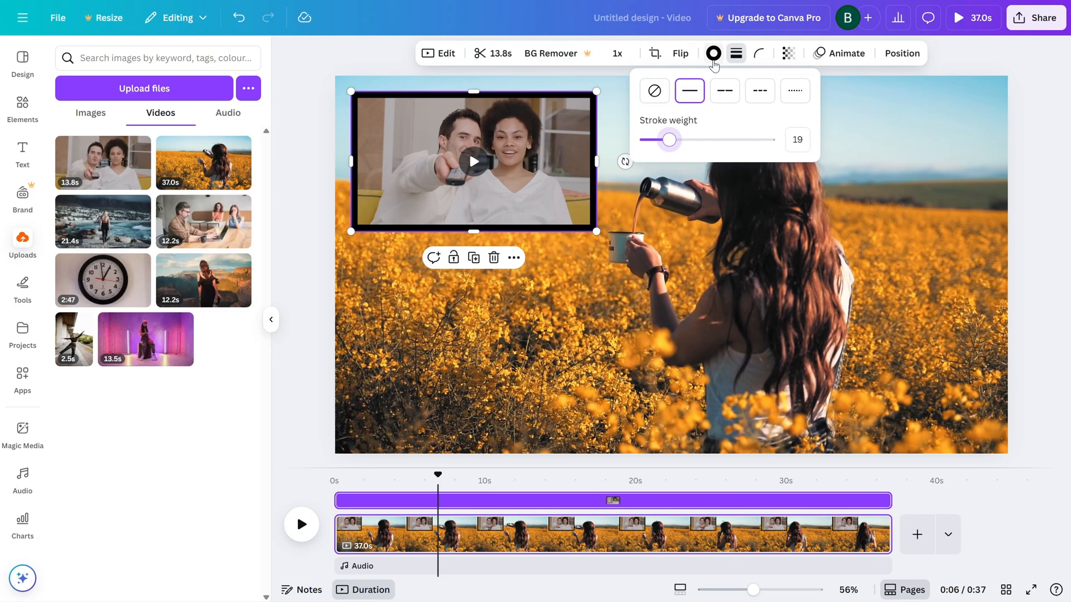
{"action": "left_click", "coordinate": [713, 54]}
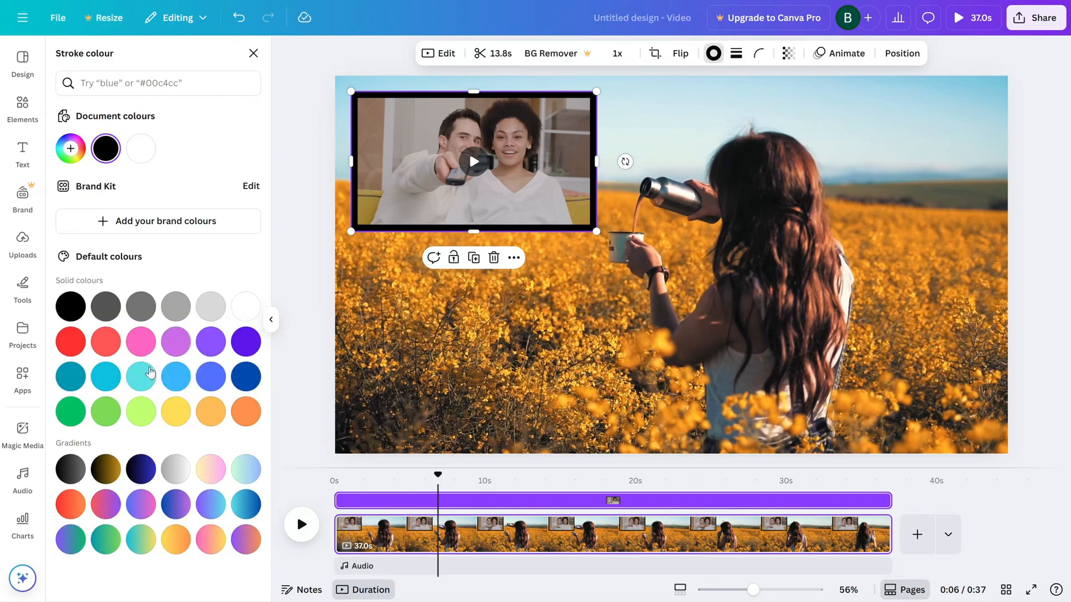
{"action": "left_click", "coordinate": [140, 376]}
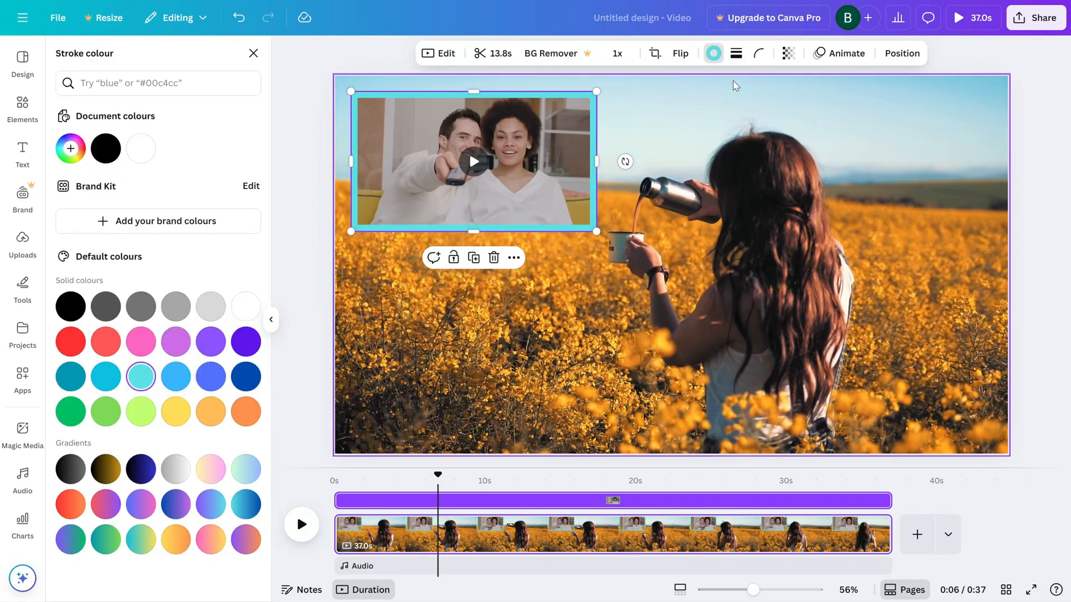
Thicken the border further, recolour it red, and play the finished video
{"action": "left_click", "coordinate": [736, 53]}
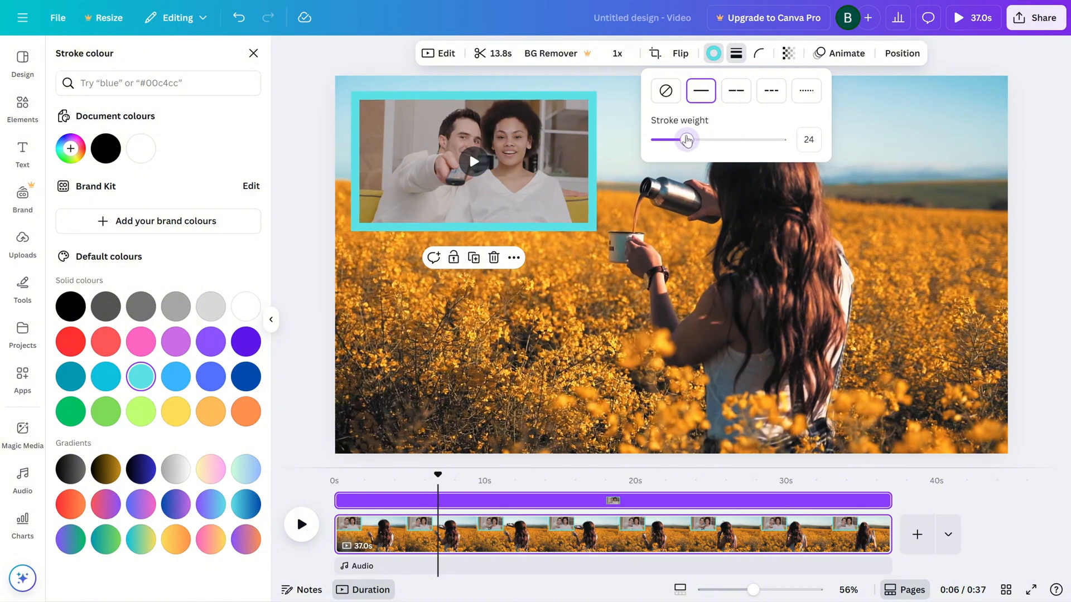
{"action": "left_click", "coordinate": [70, 341]}
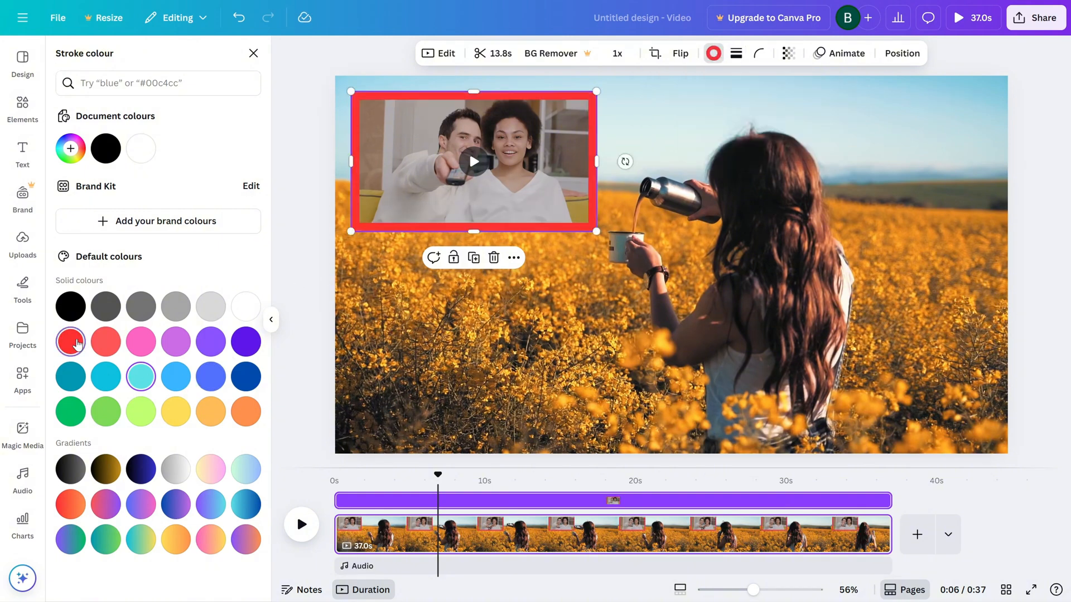
{"action": "left_click", "coordinate": [23, 244]}
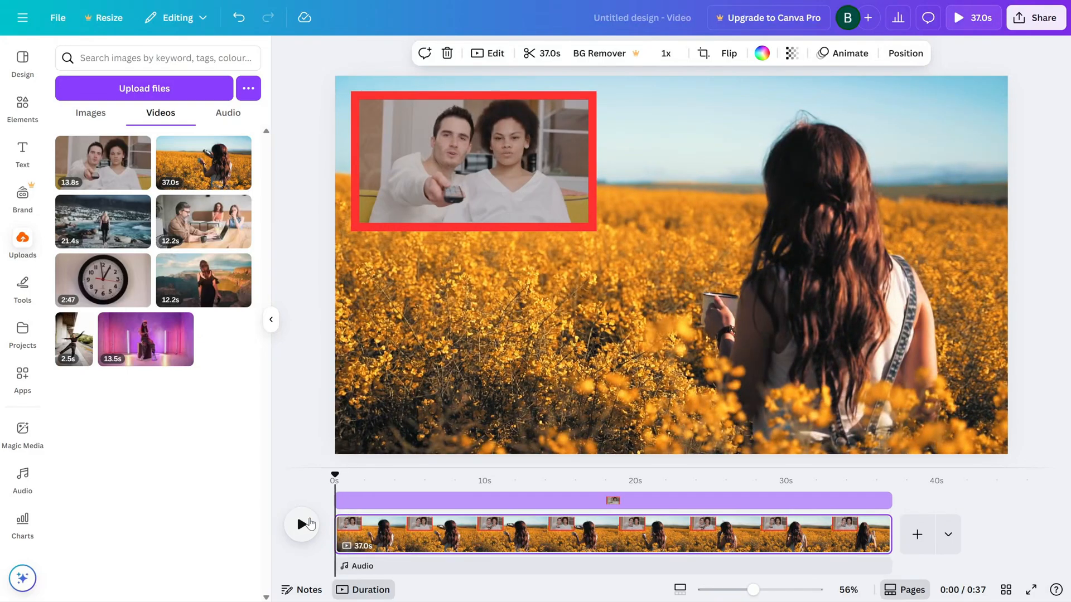
{"action": "left_click", "coordinate": [302, 525]}
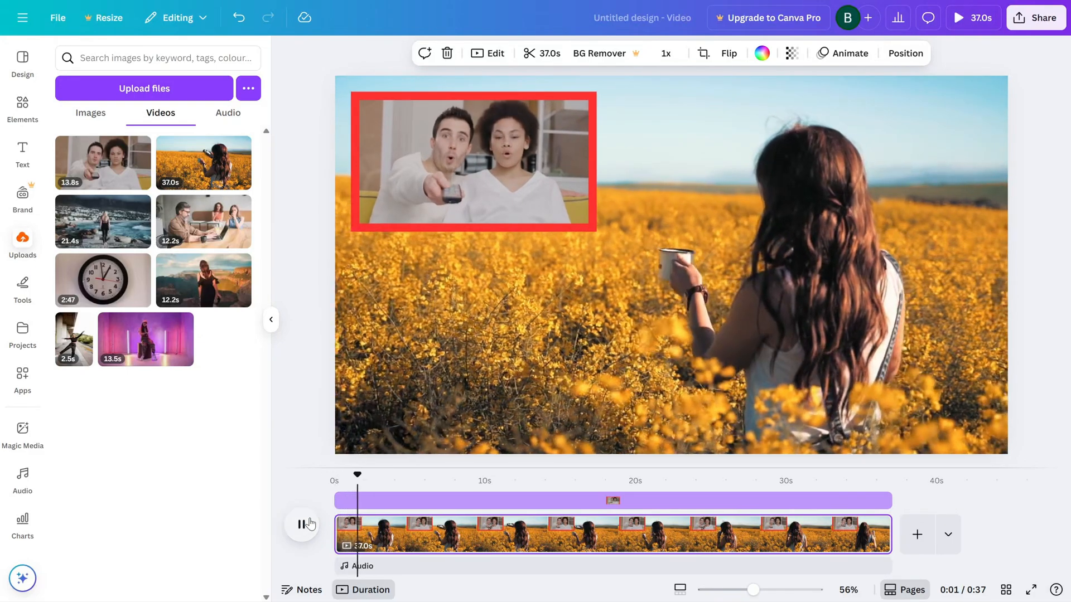